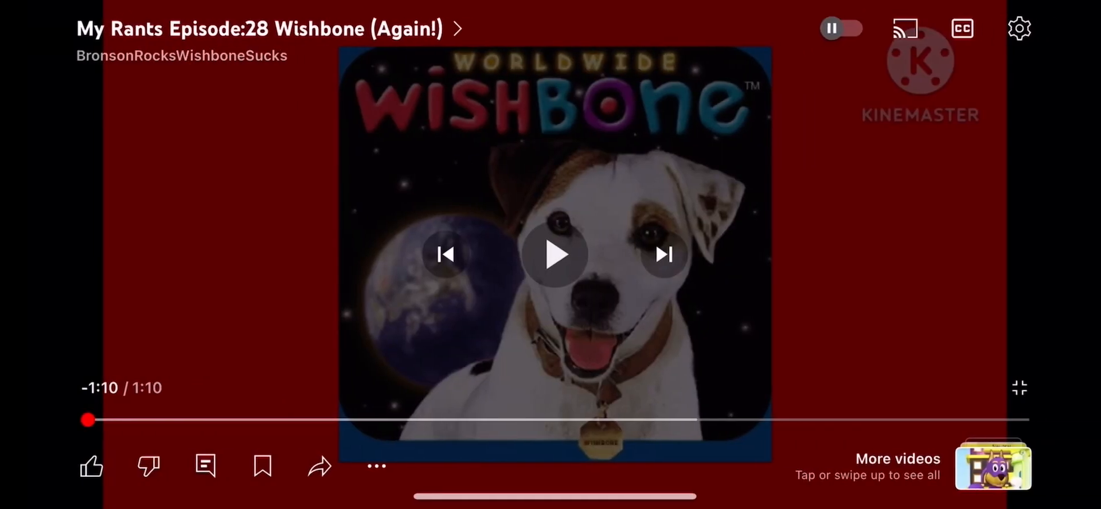
# Resume the Wishbone rant video, briefly play the commentary clip, then return to the rant full screen.
pyautogui.click(555, 254)
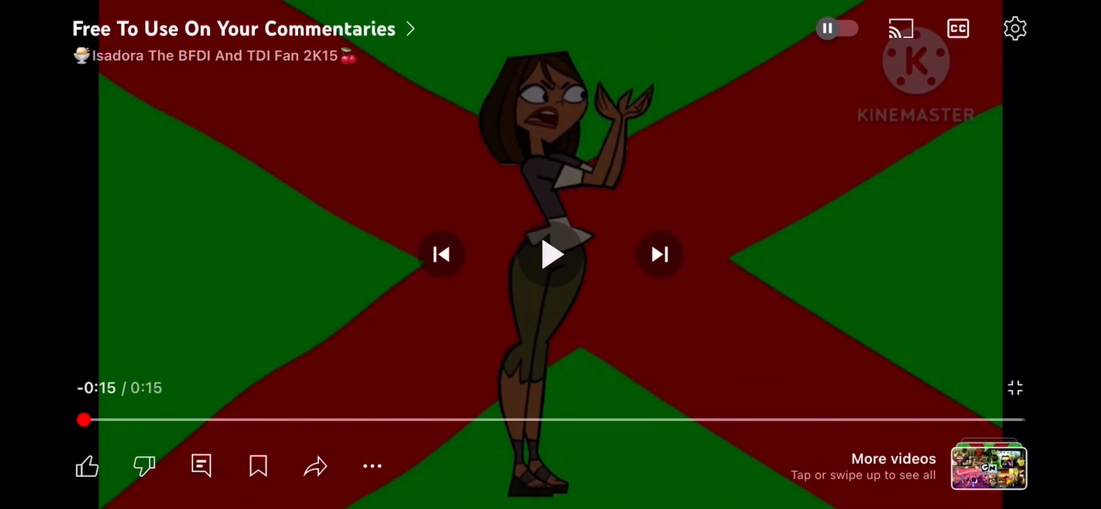
pyautogui.click(658, 255)
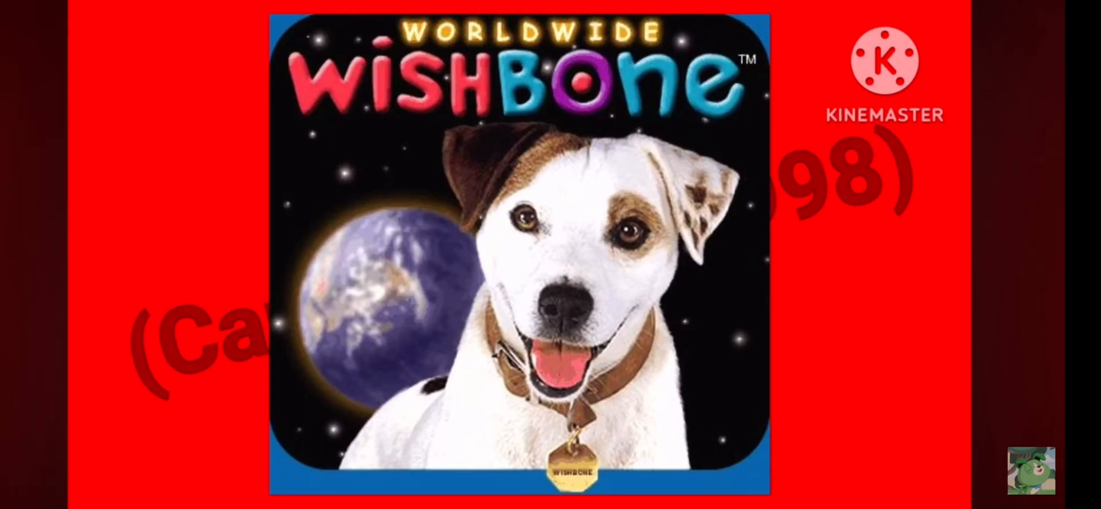
pyautogui.click(549, 255)
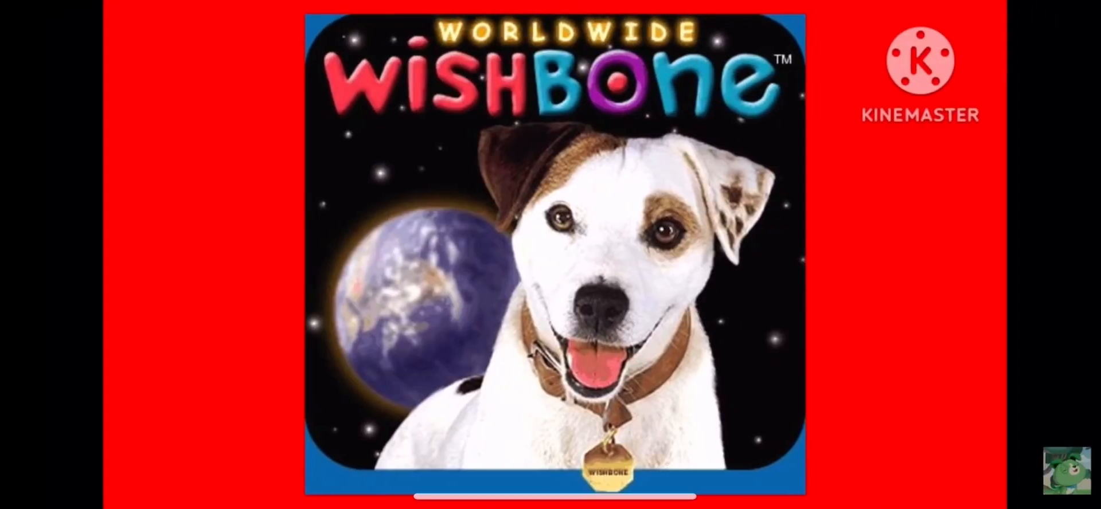
# Switch to Photos and play the short clip of the green cartoon character drawing.
pyautogui.click(549, 254)
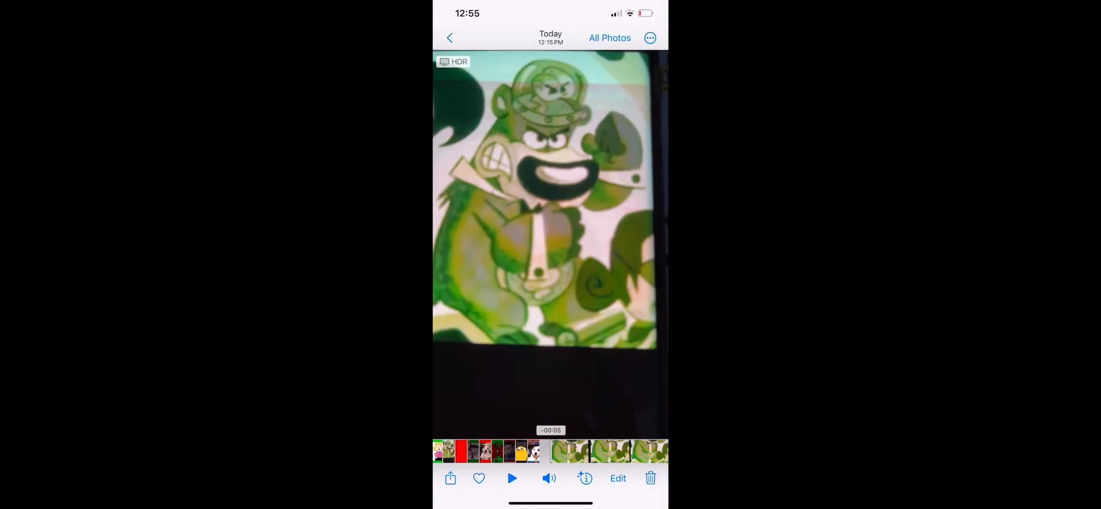
pyautogui.click(512, 478)
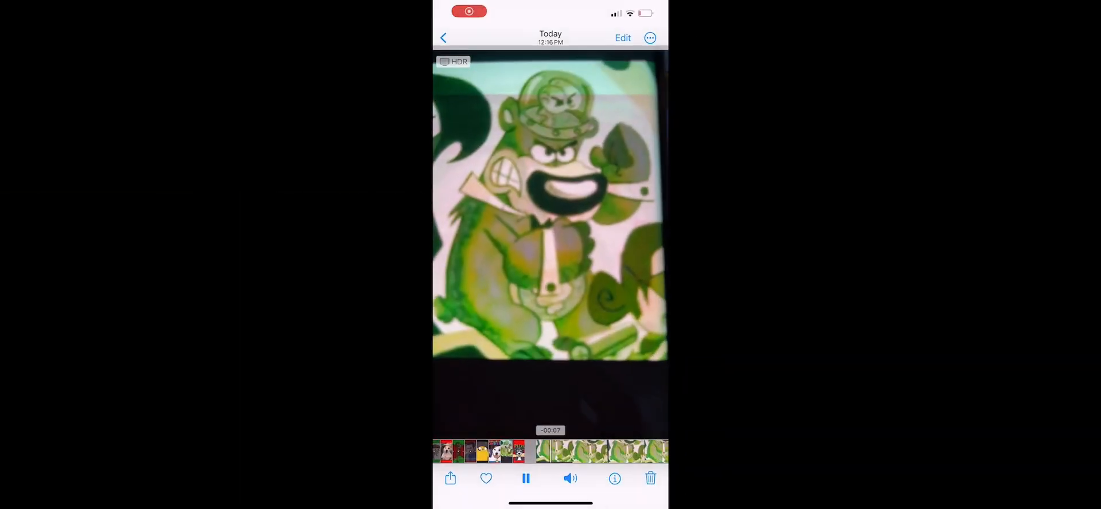